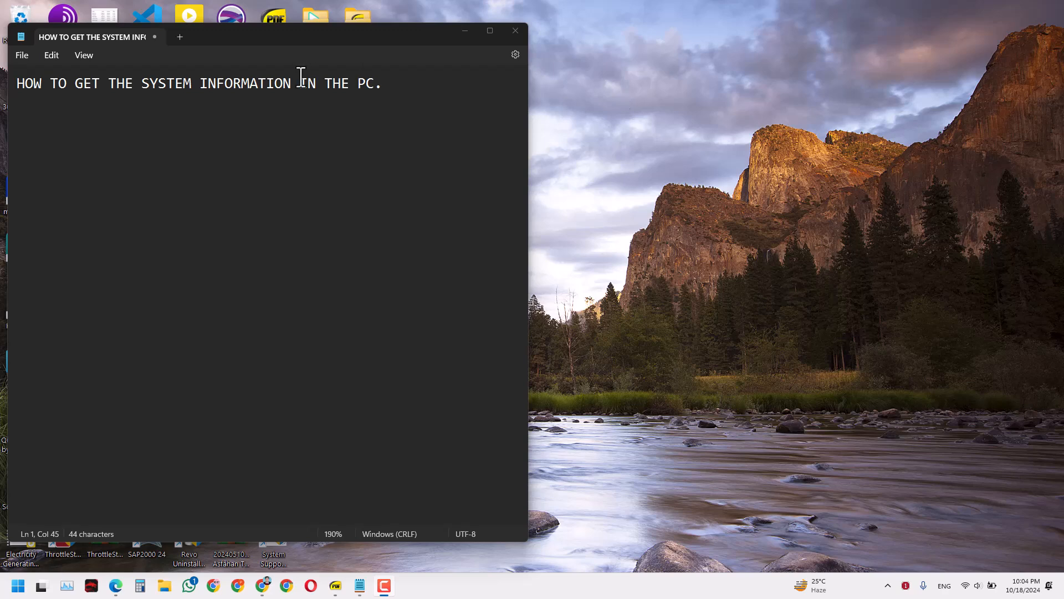
{"action": "mouse_move", "coordinate": [53, 567]}
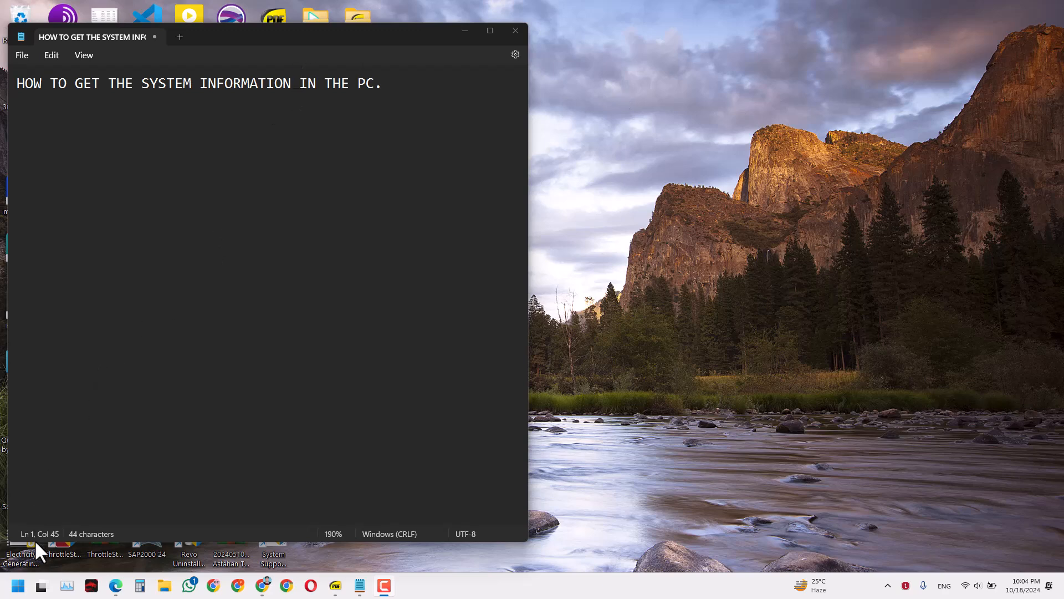
Launch System Information from the Start menu search results
{"action": "left_click", "coordinate": [19, 585]}
{"action": "type", "text": "SYSTEM INF"}
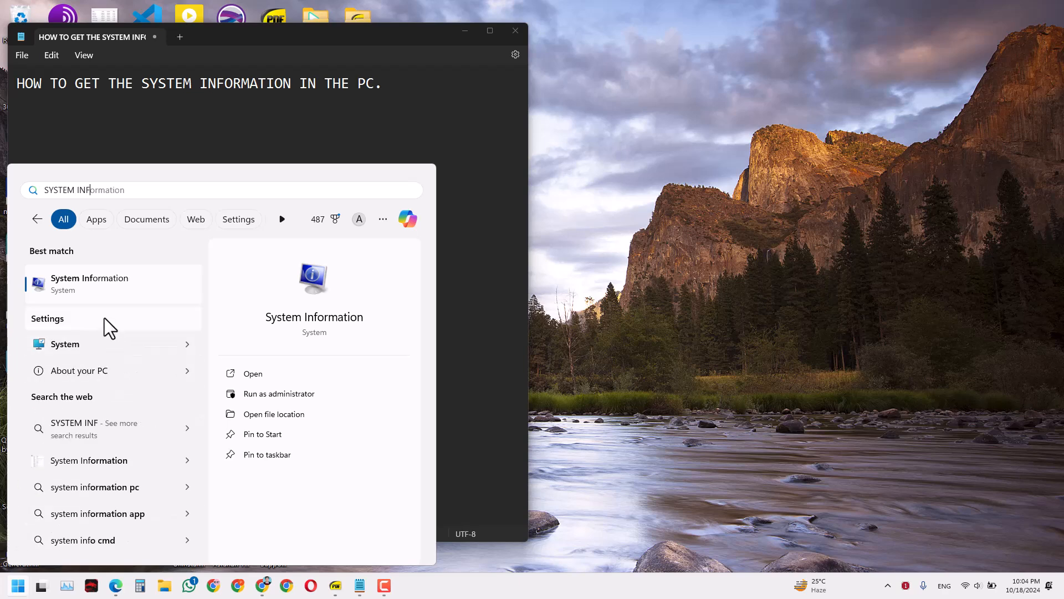
{"action": "mouse_move", "coordinate": [102, 308]}
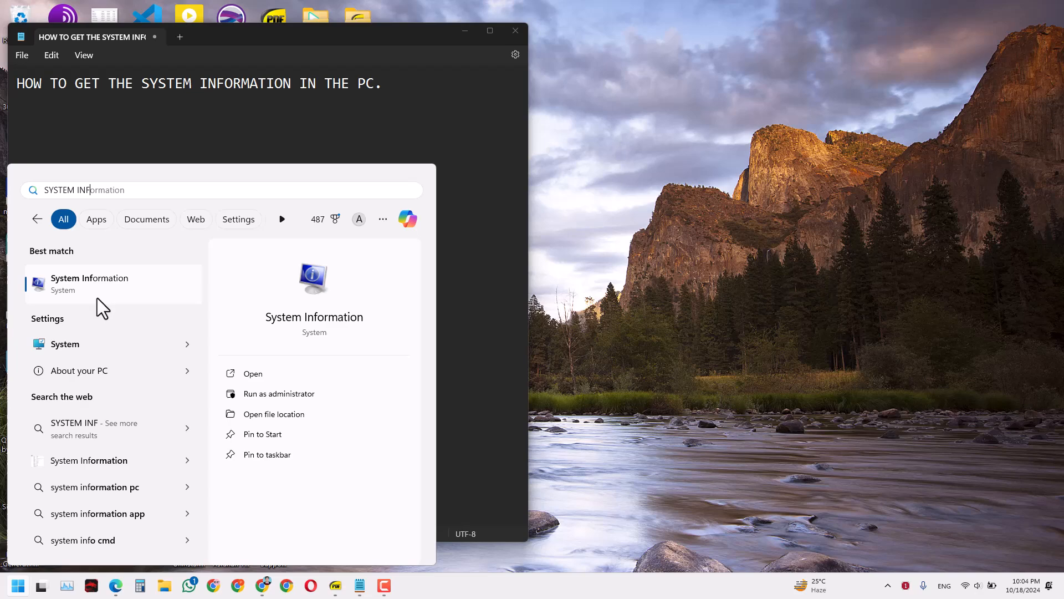
{"action": "left_click", "coordinate": [89, 284]}
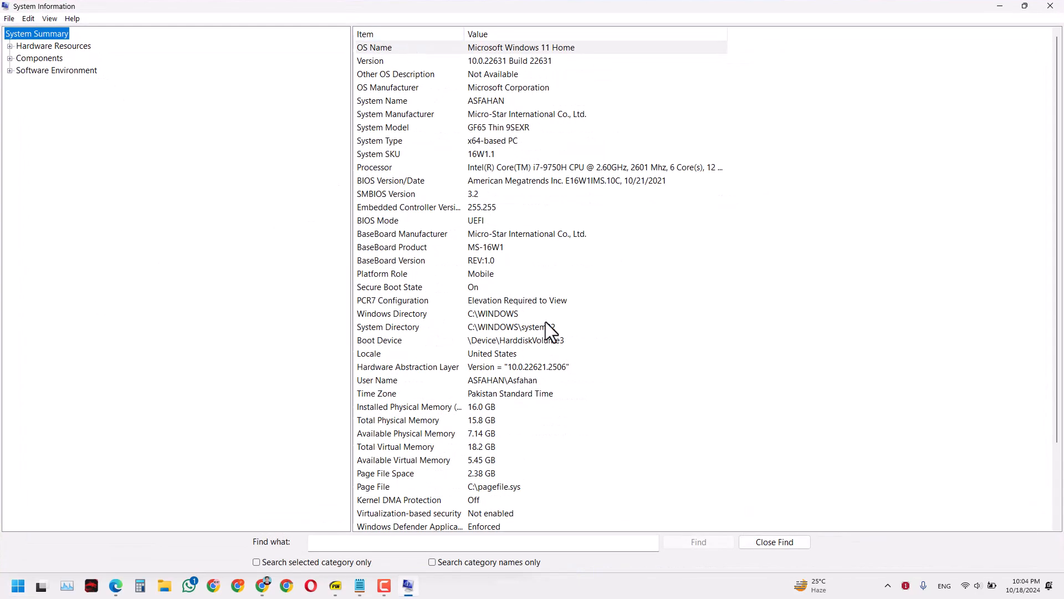
{"action": "mouse_move", "coordinate": [479, 233]}
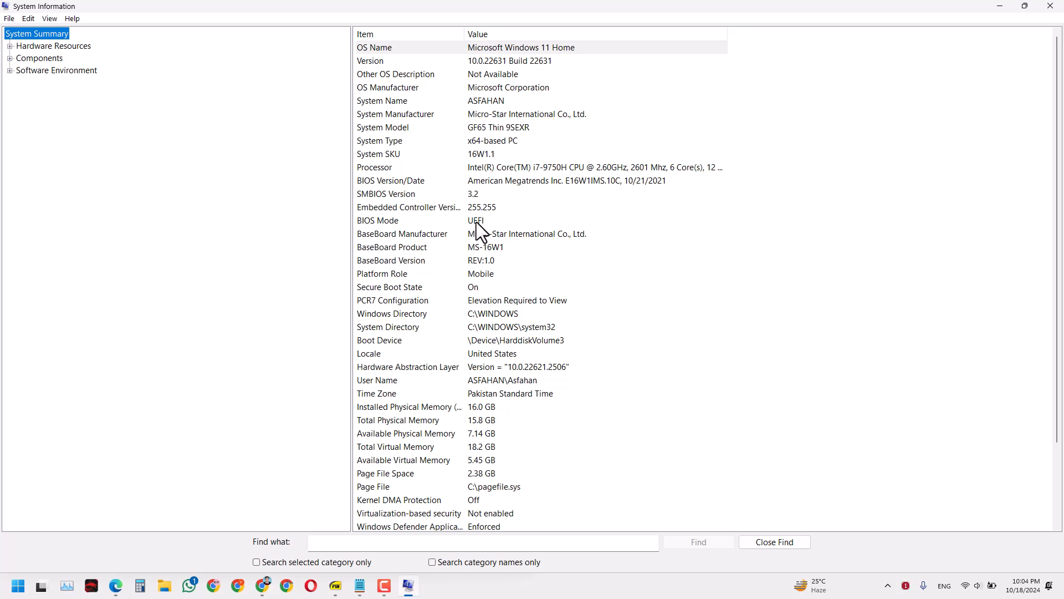
{"action": "mouse_move", "coordinate": [580, 108]}
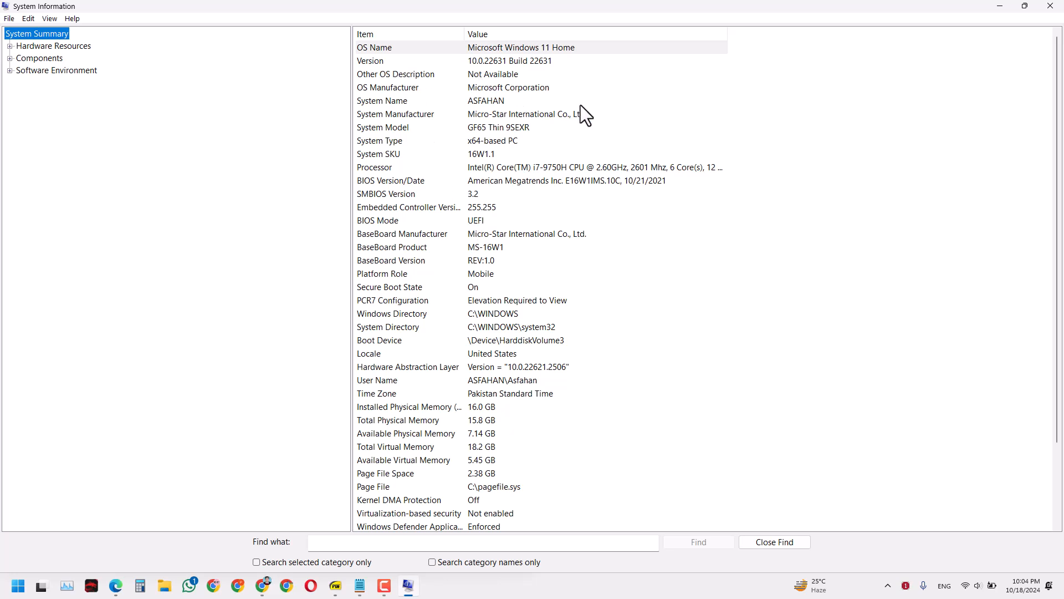
{"action": "mouse_move", "coordinate": [518, 160]}
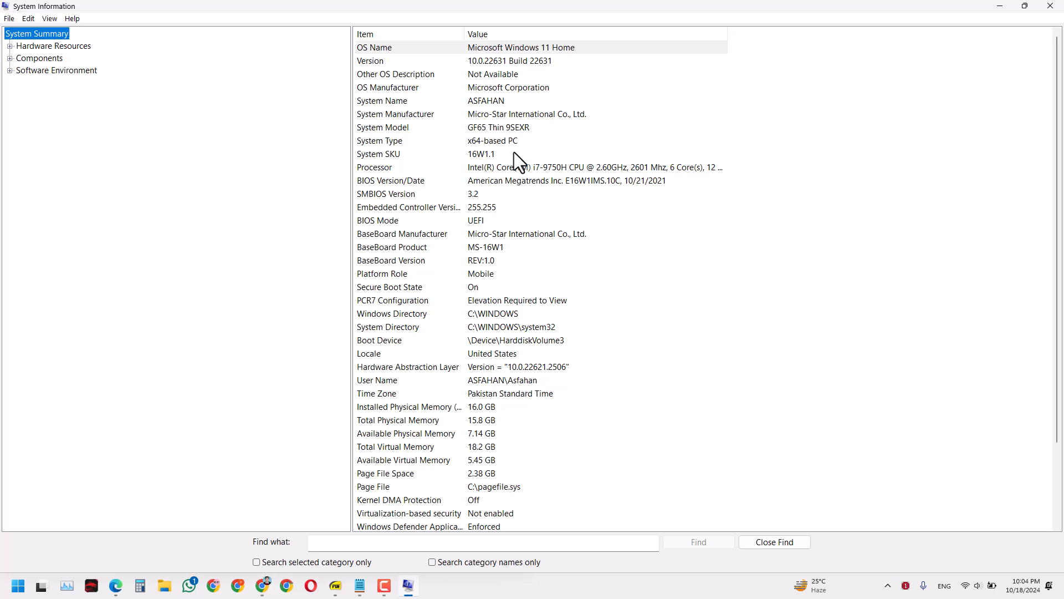
{"action": "mouse_move", "coordinate": [543, 233]}
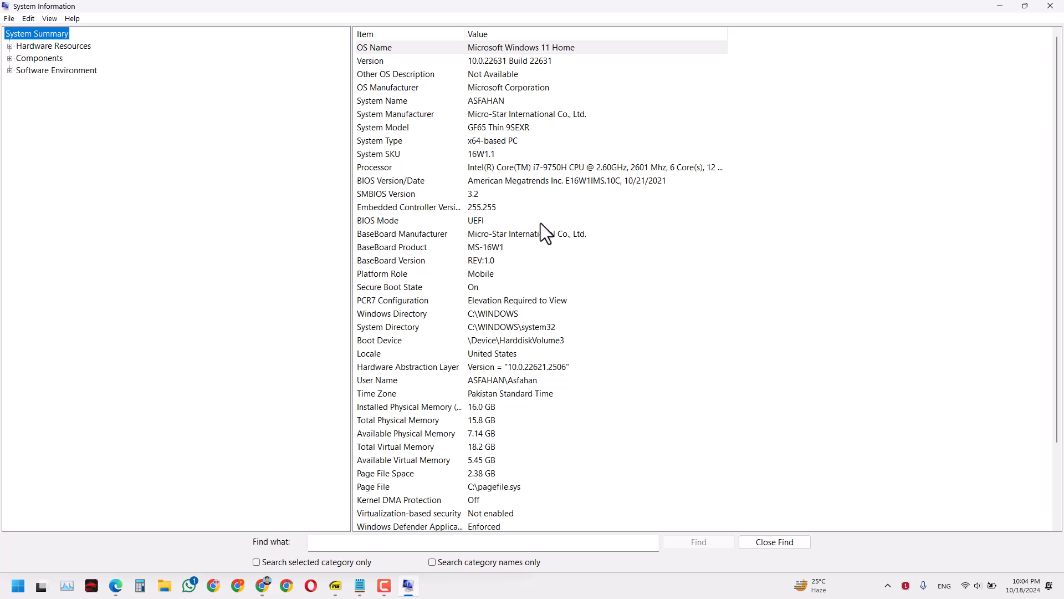
Review Processor, BIOS and 16 GB installed memory in System Summary, then expand Hardware Resources
{"action": "left_click", "coordinate": [386, 167]}
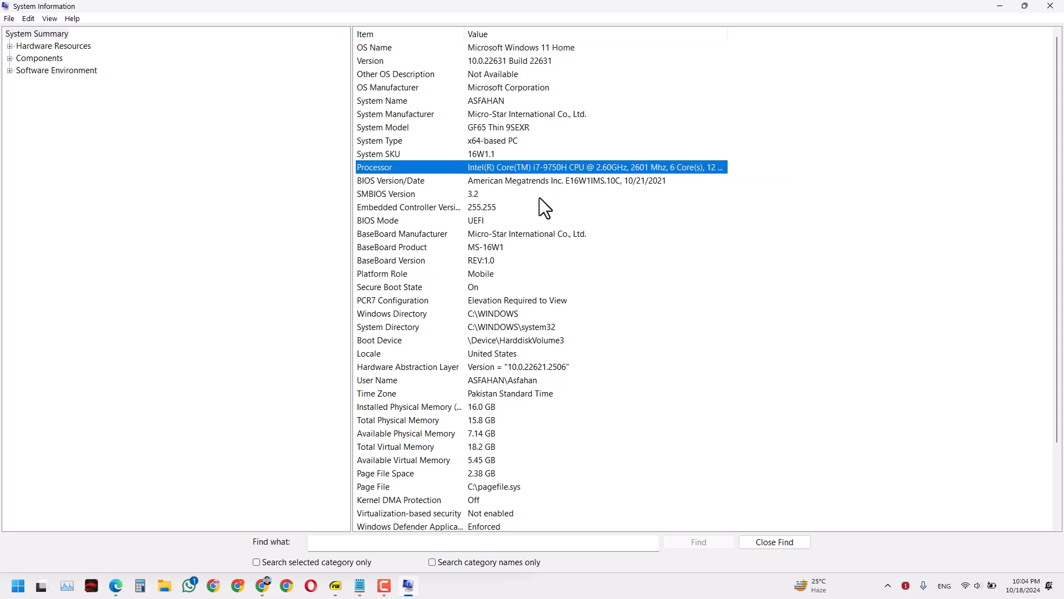
{"action": "scroll", "scroll_direction": "down", "scroll_amount": 3}
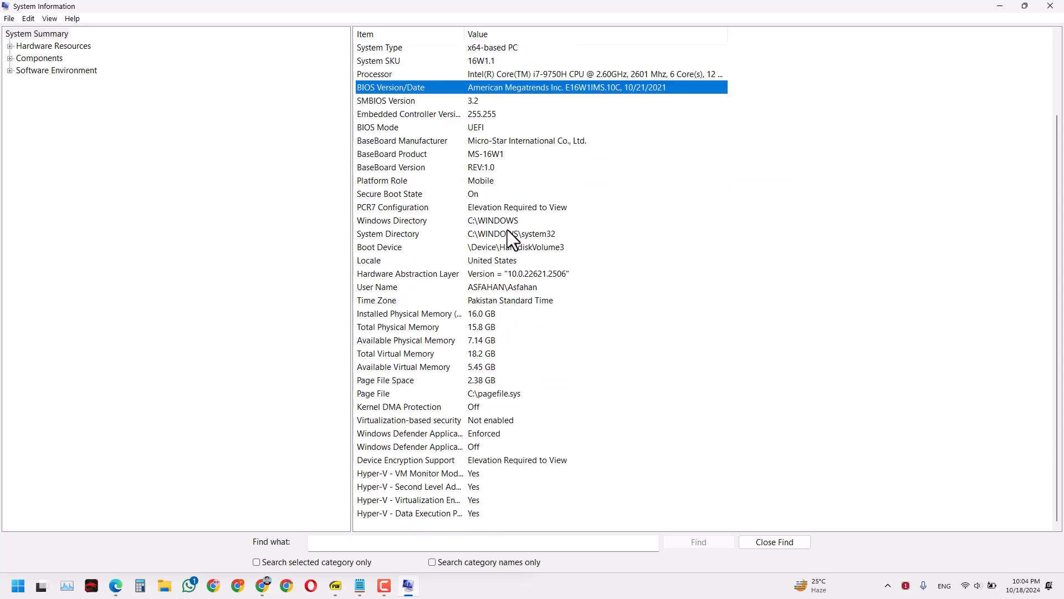
{"action": "mouse_move", "coordinate": [497, 336]}
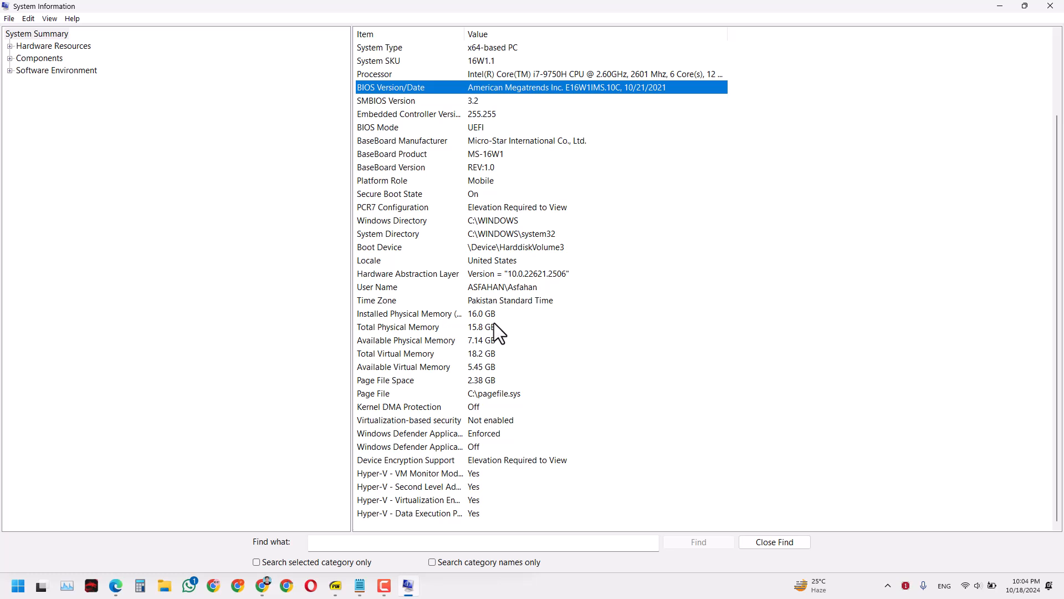
{"action": "mouse_move", "coordinate": [491, 337]}
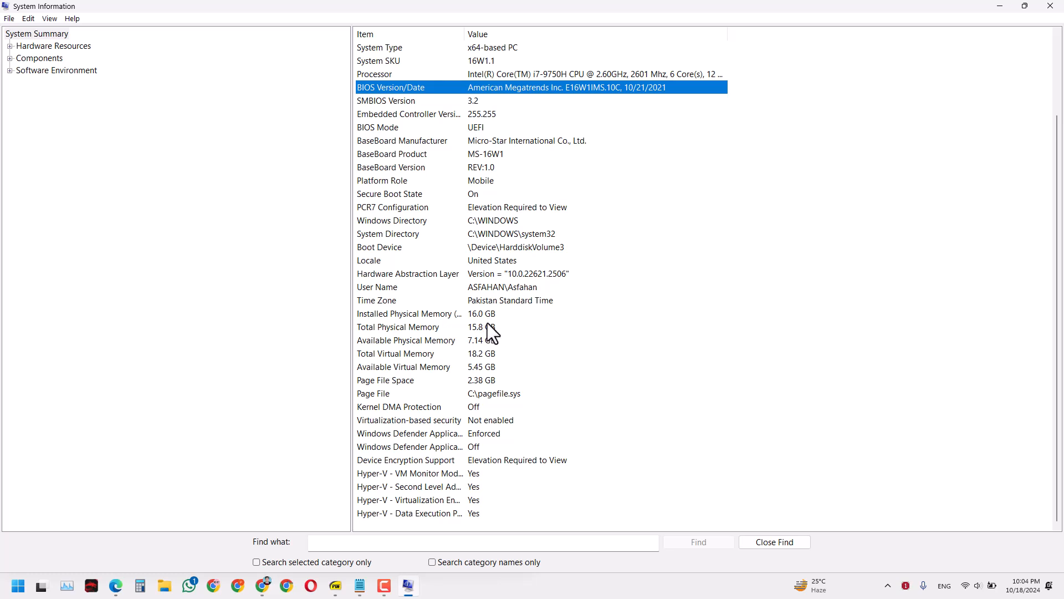
{"action": "left_click", "coordinate": [408, 314]}
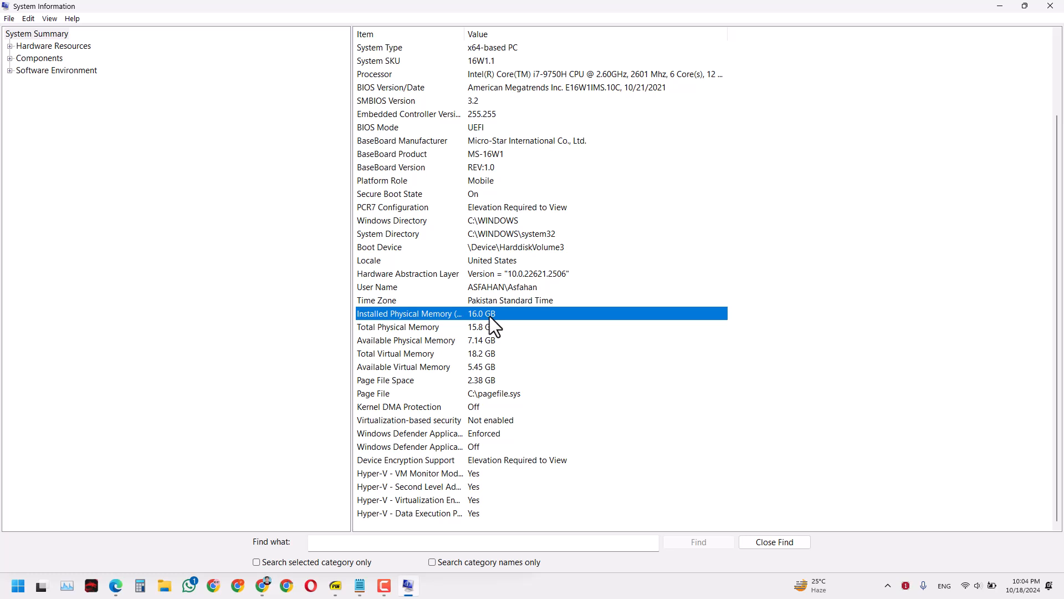
{"action": "mouse_move", "coordinate": [27, 58]}
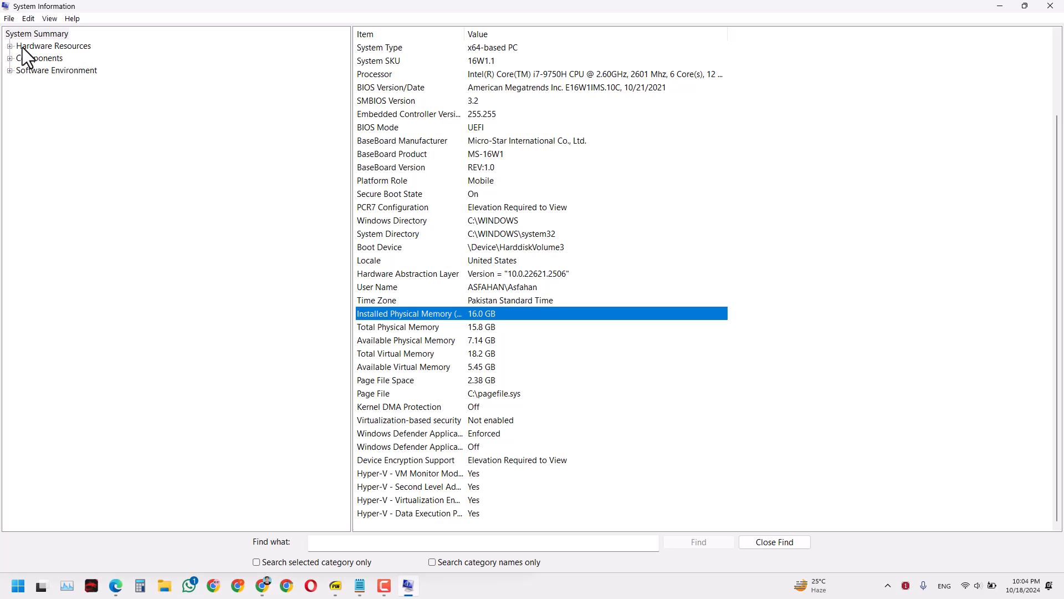
{"action": "left_click", "coordinate": [9, 46]}
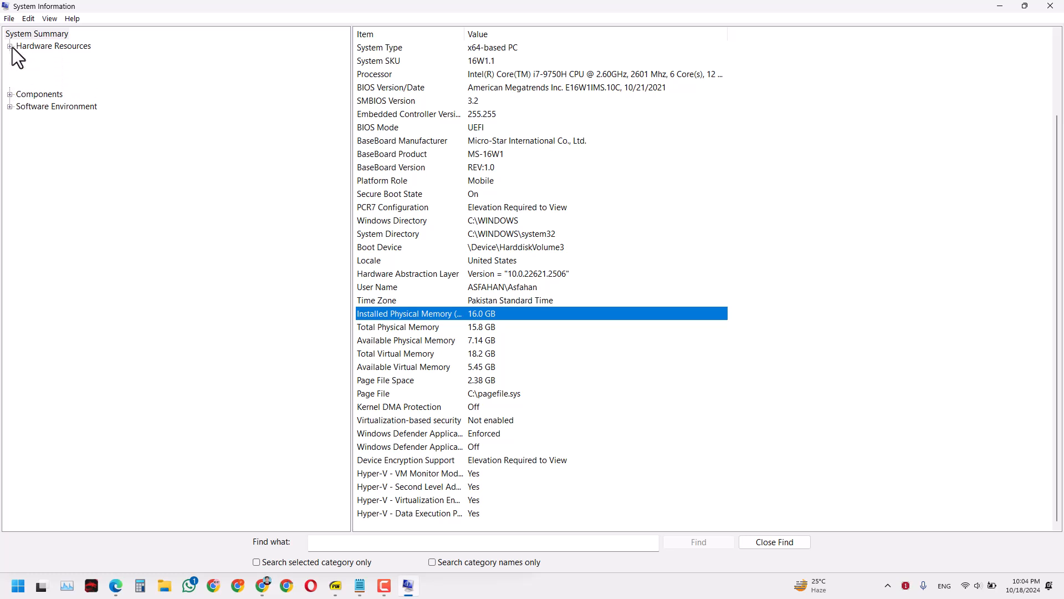
Show Components › Display with the RTX 2060 and Intel UHD 630 at 1920 x 1080 x 60 Hz
{"action": "left_click", "coordinate": [9, 47]}
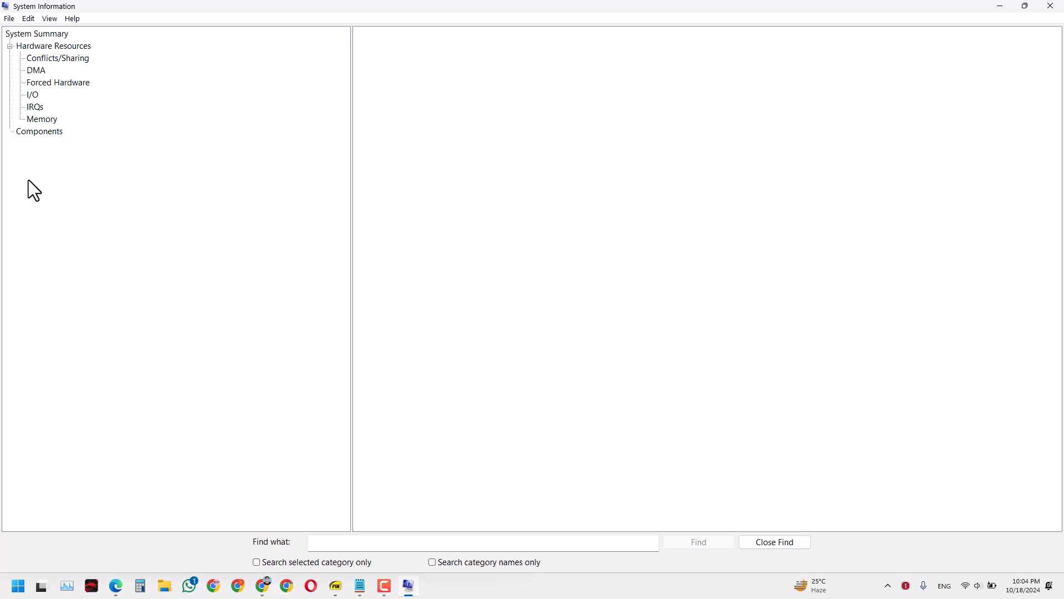
{"action": "left_click", "coordinate": [40, 179]}
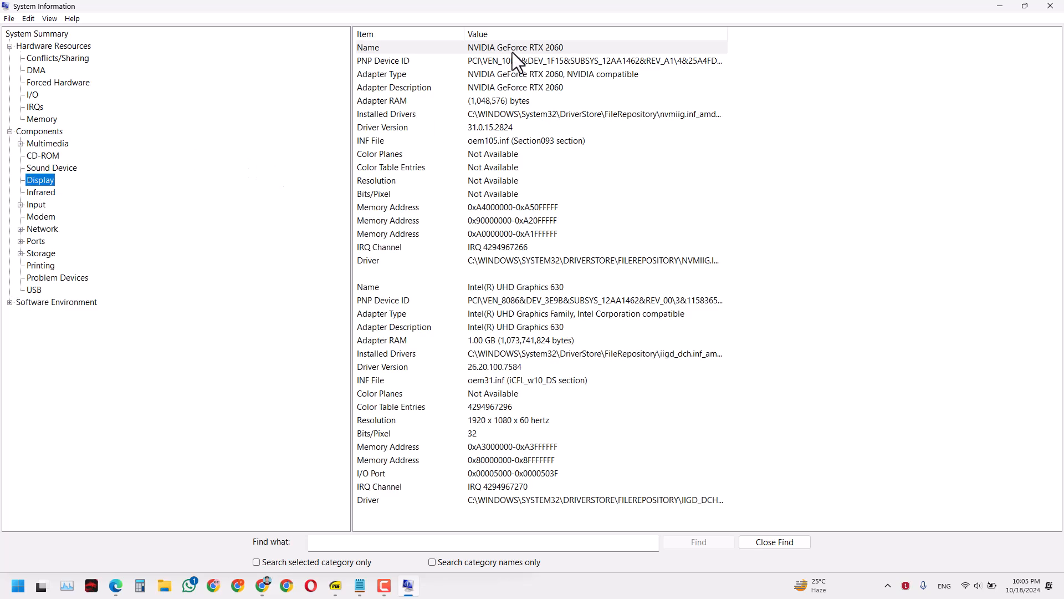
{"action": "mouse_move", "coordinate": [487, 11]}
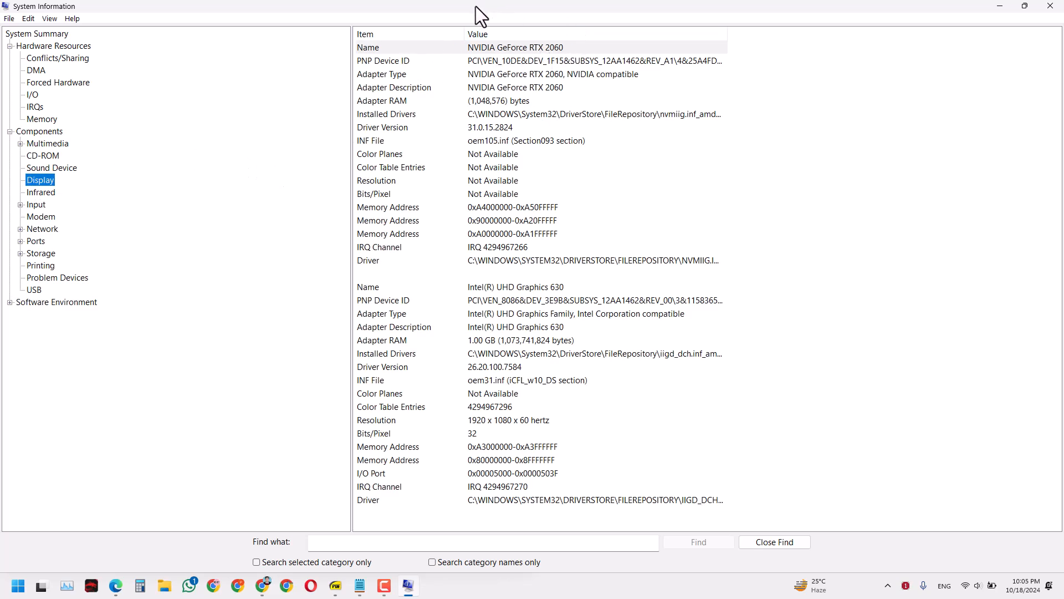
{"action": "mouse_move", "coordinate": [552, 61]}
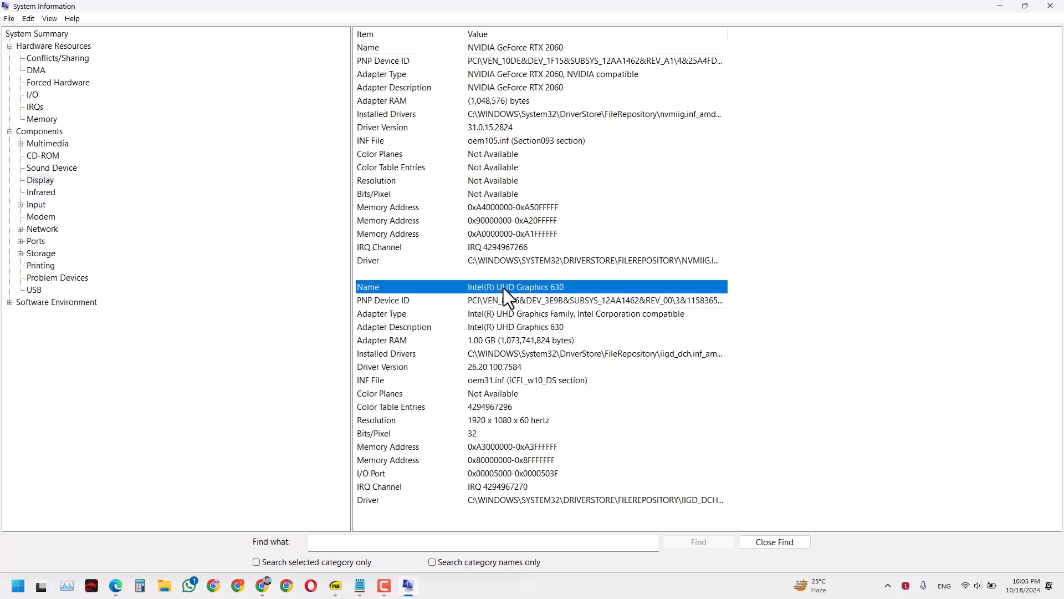
{"action": "mouse_move", "coordinate": [552, 309]}
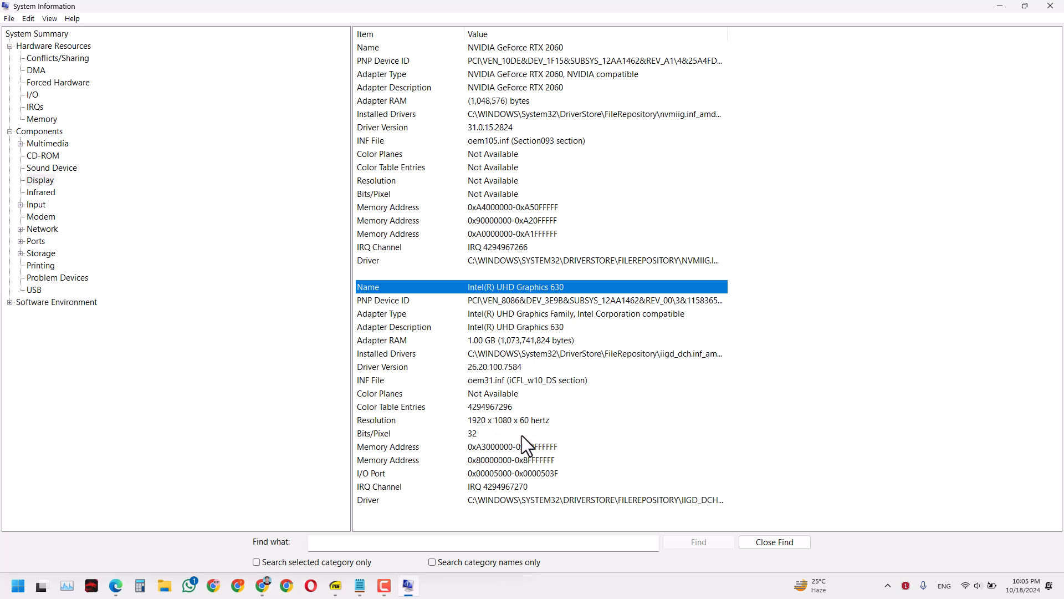
{"action": "mouse_move", "coordinate": [516, 431]}
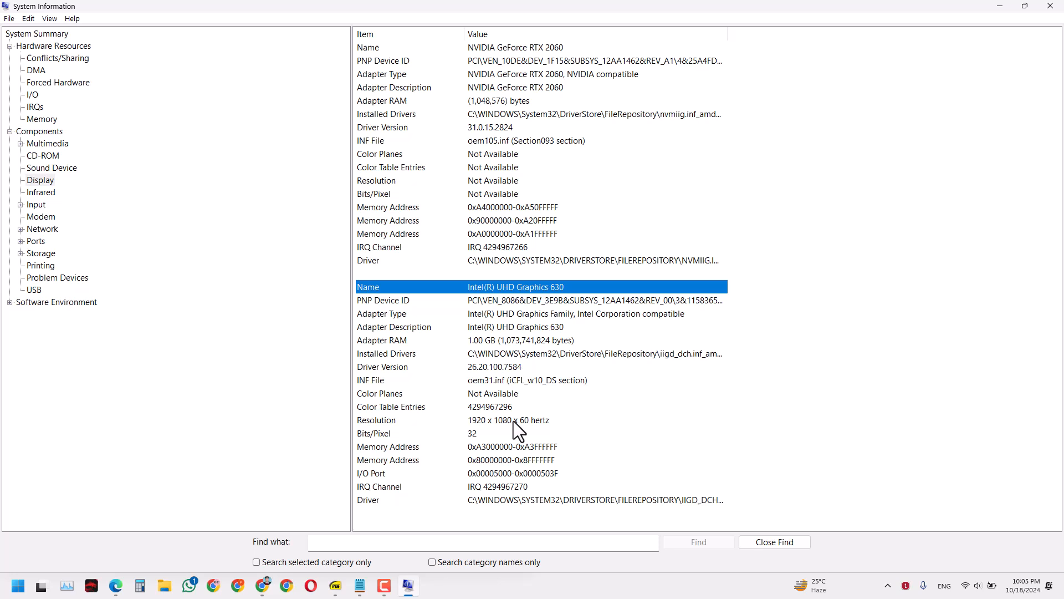
{"action": "left_click", "coordinate": [509, 419]}
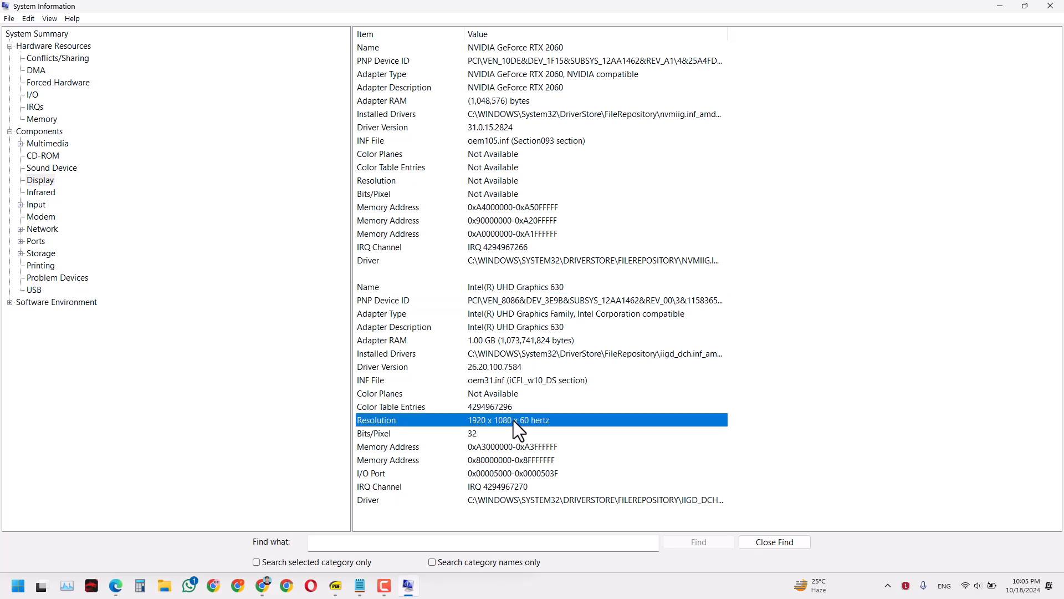
{"action": "mouse_move", "coordinate": [80, 166]}
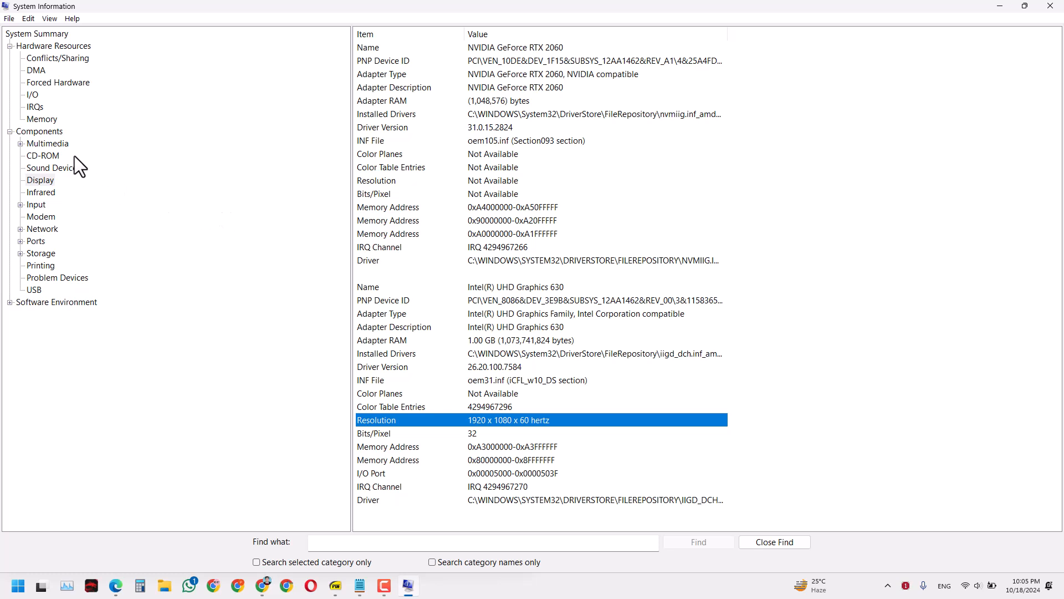
{"action": "mouse_move", "coordinate": [71, 251]}
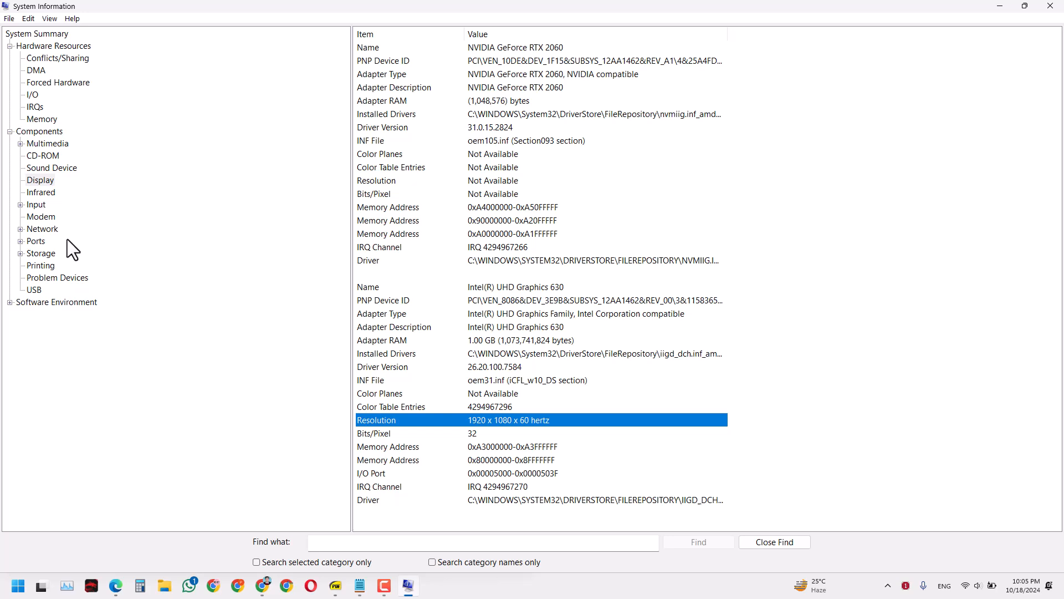
{"action": "mouse_move", "coordinate": [43, 160]}
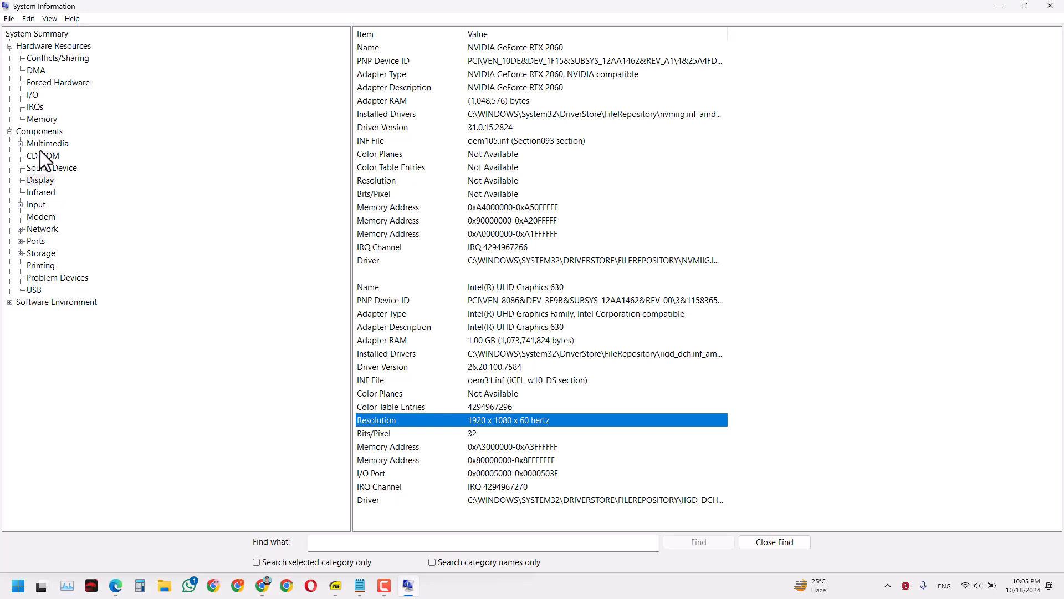
Show the Sound Device list and expand the Software Environment category
{"action": "left_click", "coordinate": [51, 167]}
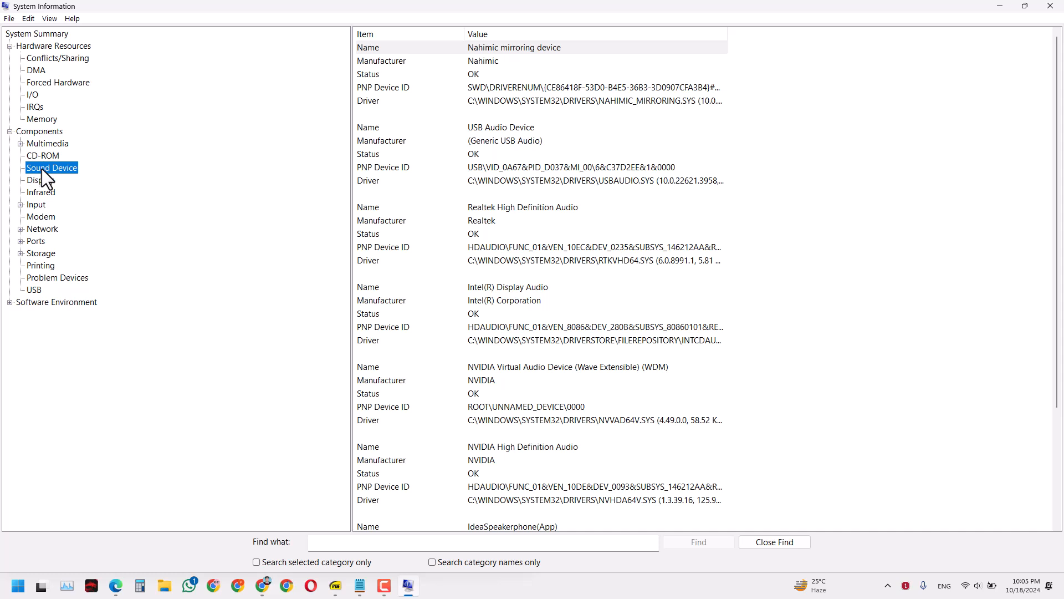
{"action": "mouse_move", "coordinate": [535, 400]}
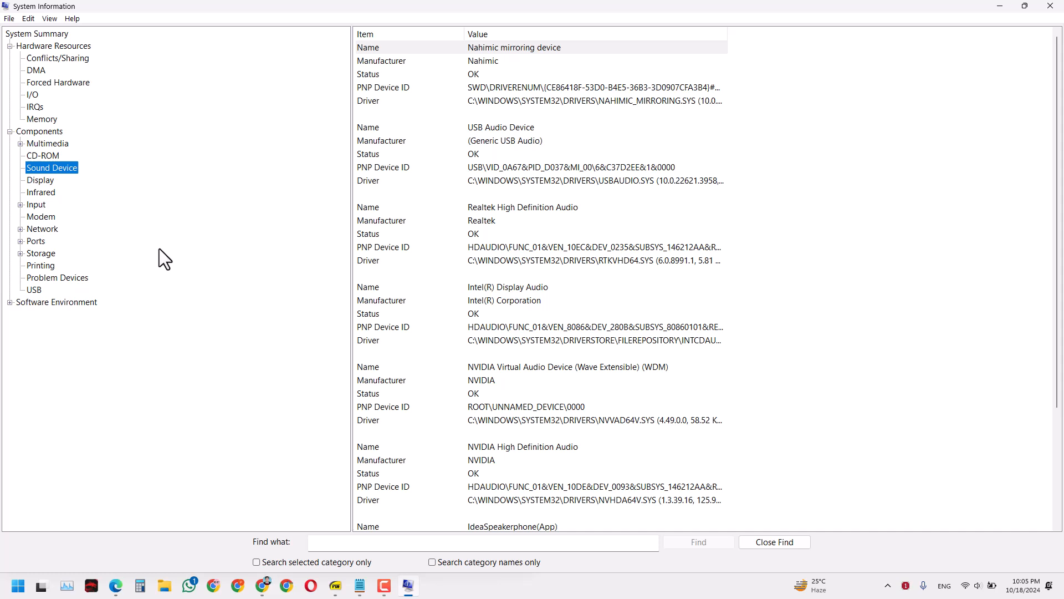
{"action": "left_click", "coordinate": [7, 302]}
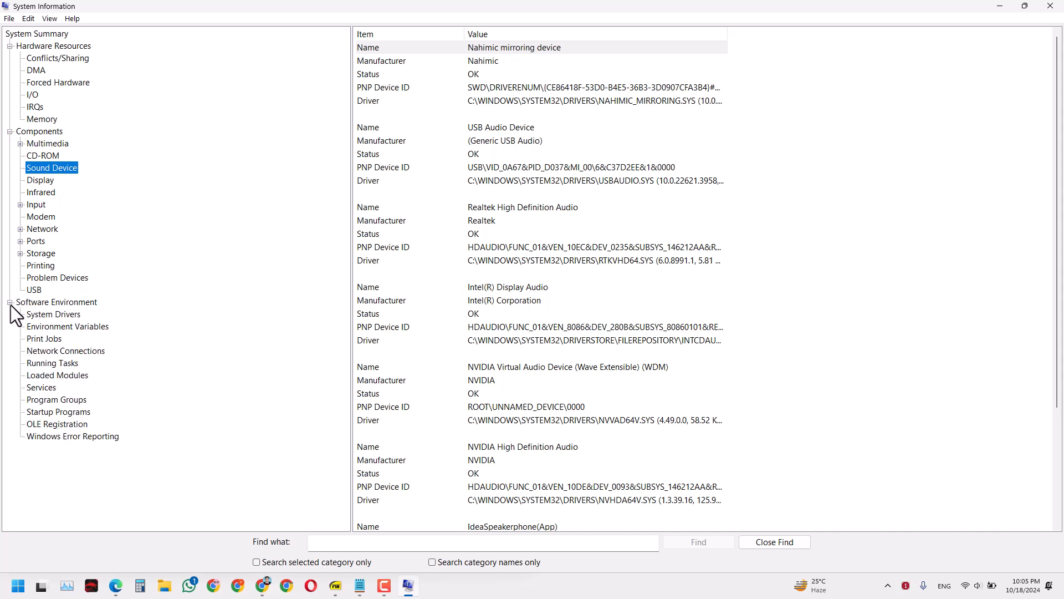
{"action": "mouse_move", "coordinate": [67, 302]}
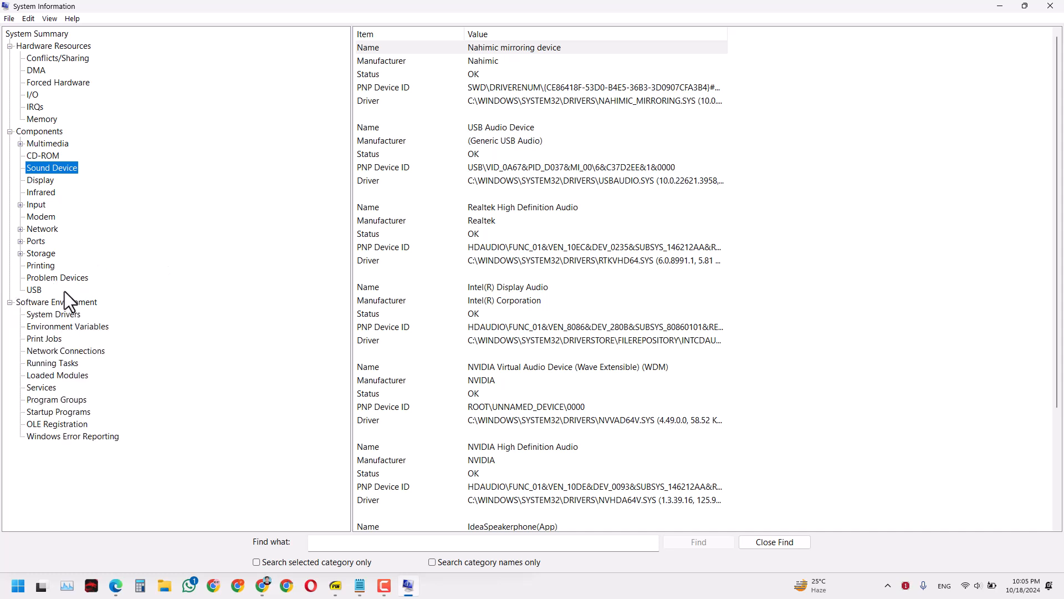
{"action": "mouse_move", "coordinate": [57, 321]}
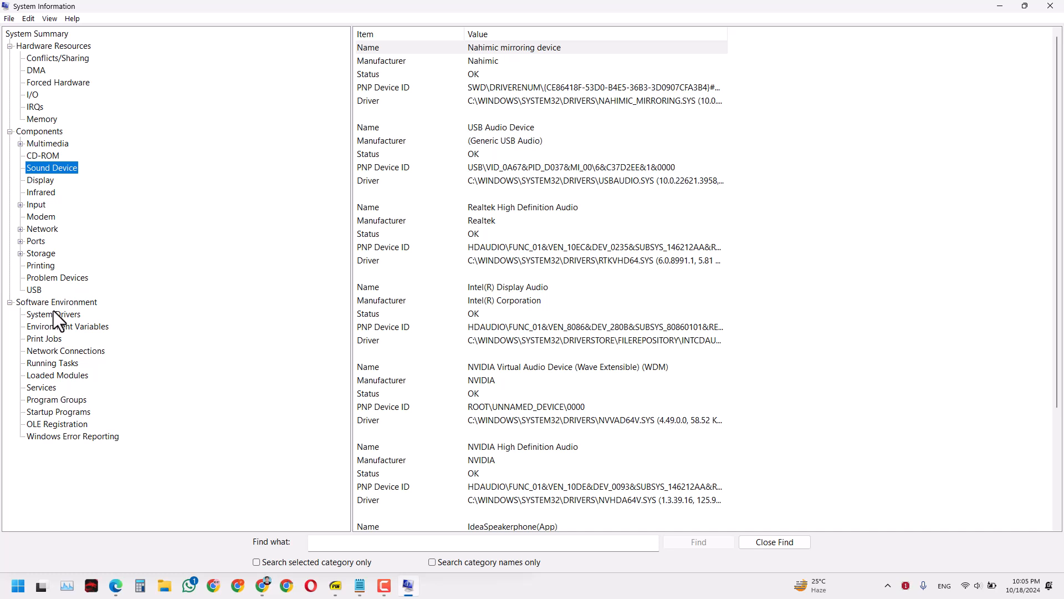
{"action": "mouse_move", "coordinate": [94, 242]}
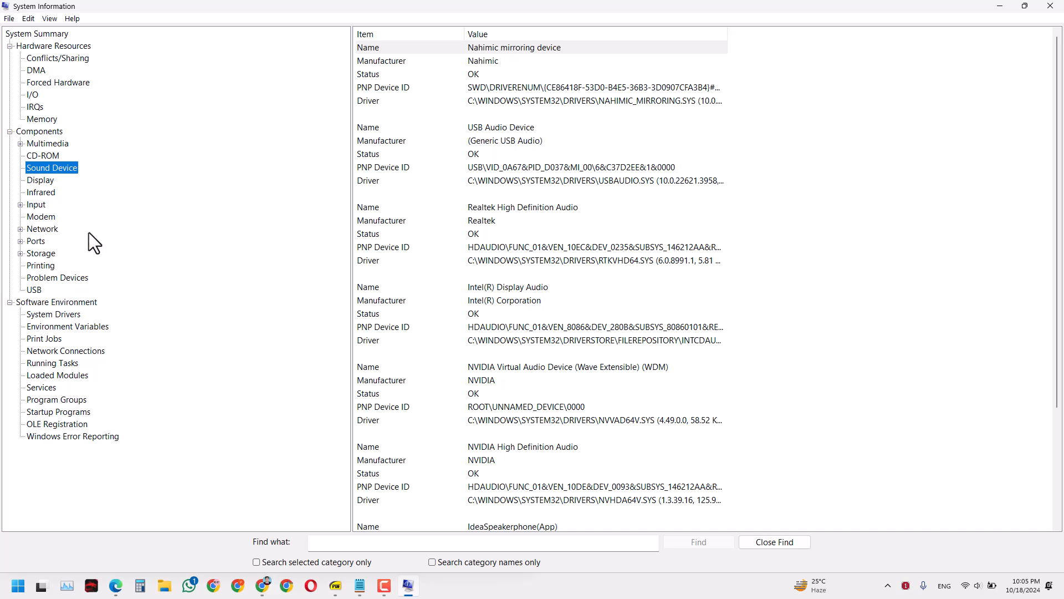
{"action": "mouse_move", "coordinate": [207, 175]}
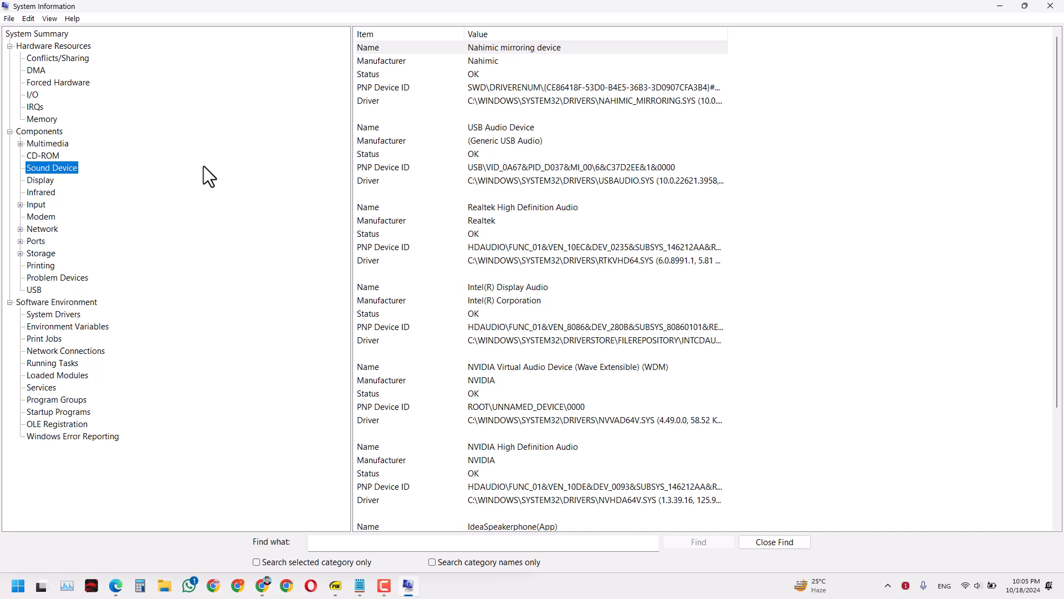
{"action": "mouse_move", "coordinate": [713, 214]}
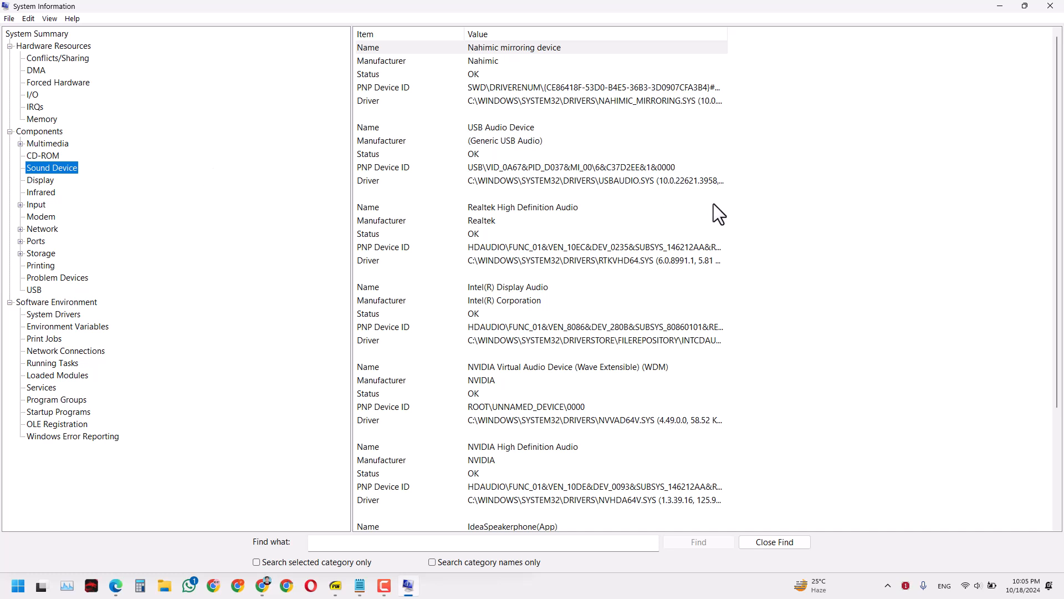
{"action": "mouse_move", "coordinate": [858, 231]}
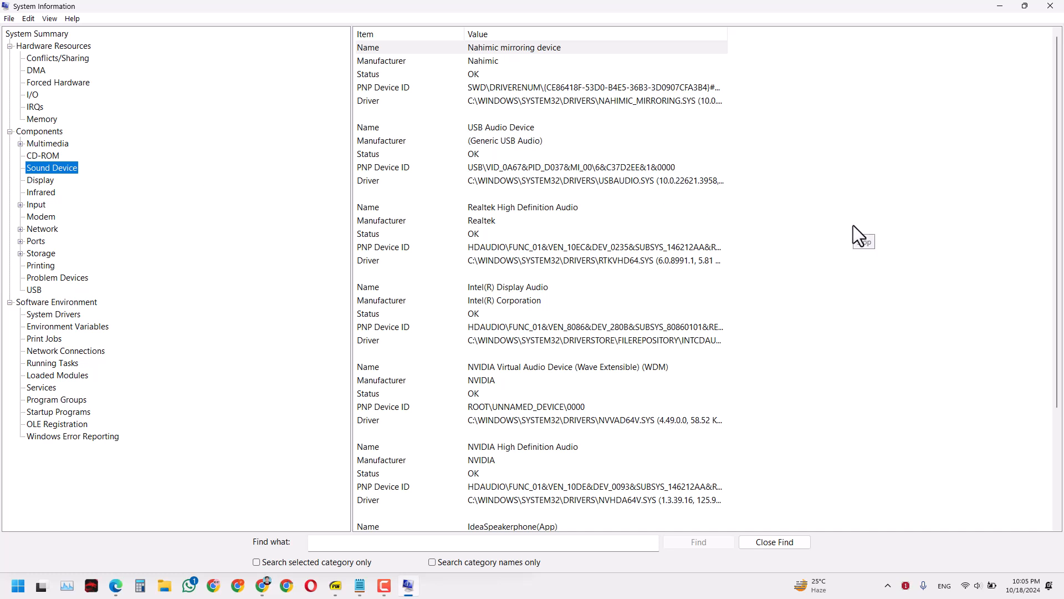